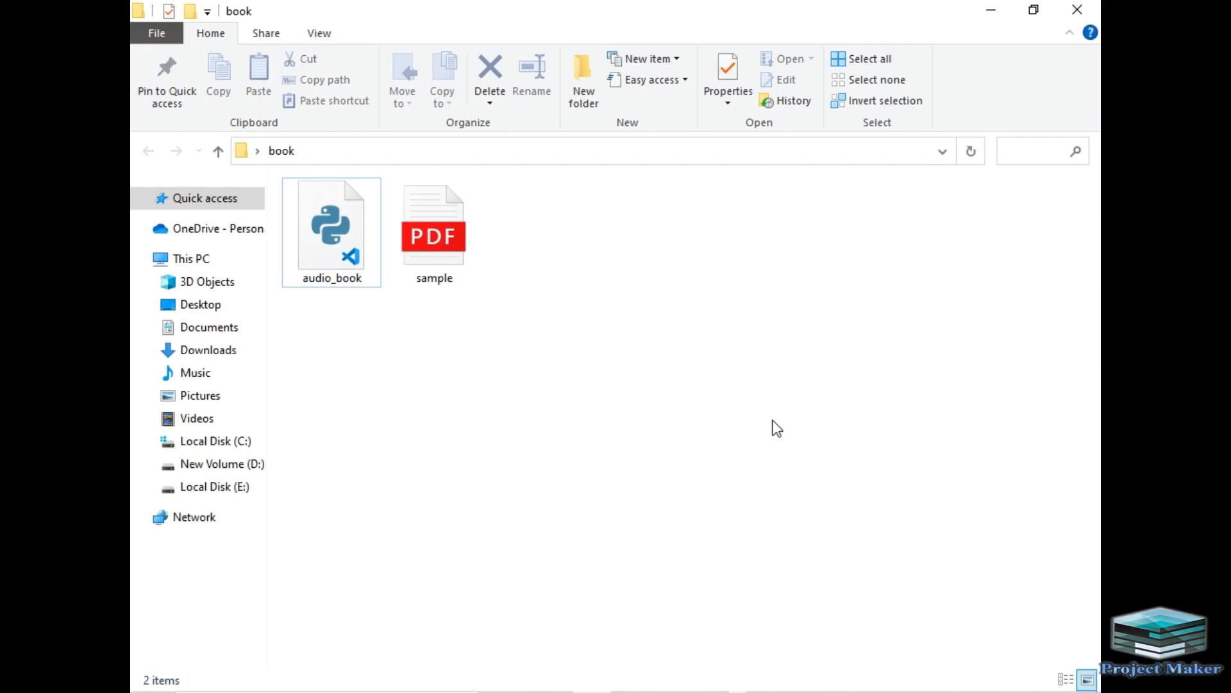
# - Open audio_book.py and highlight the read-binary open mode and the pages loop variable
pyautogui.doubleClick(434, 223)
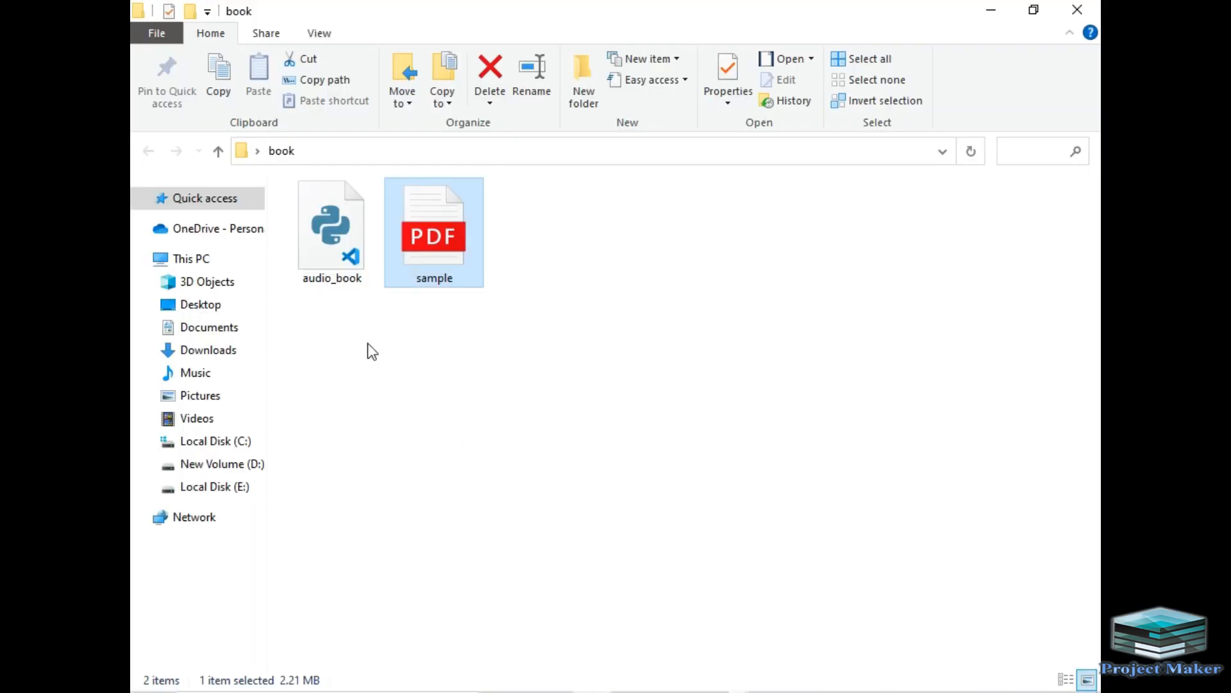
pyautogui.moveTo(399, 369)
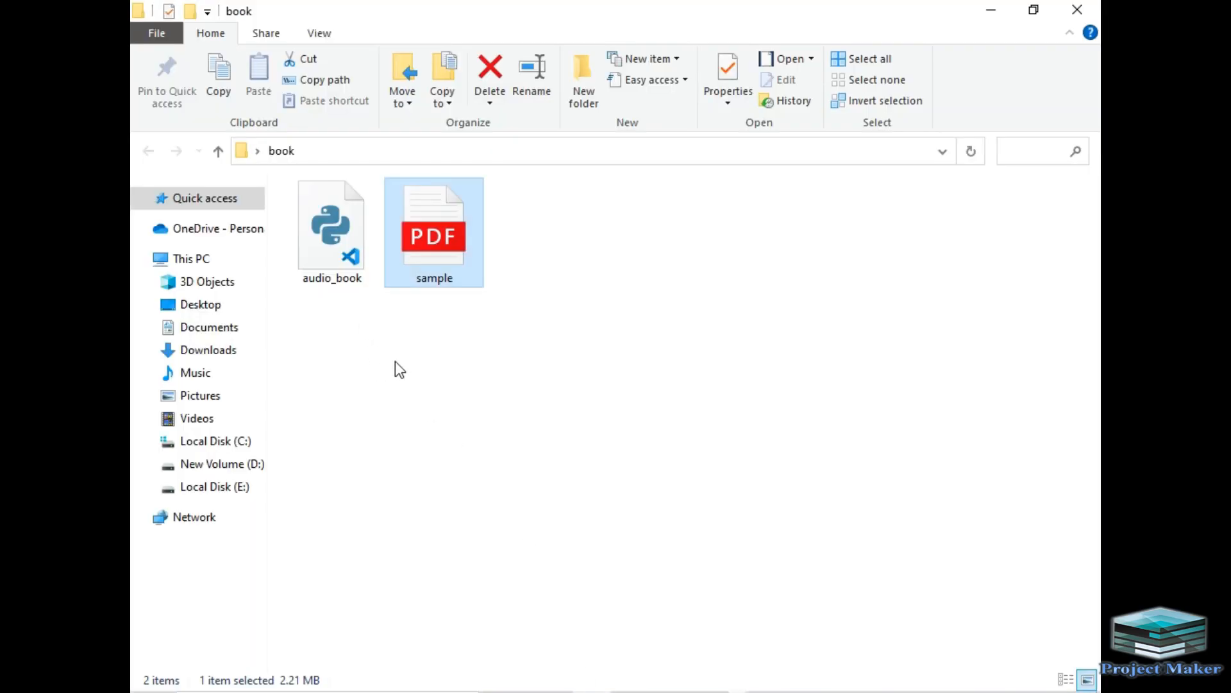
pyautogui.click(331, 227)
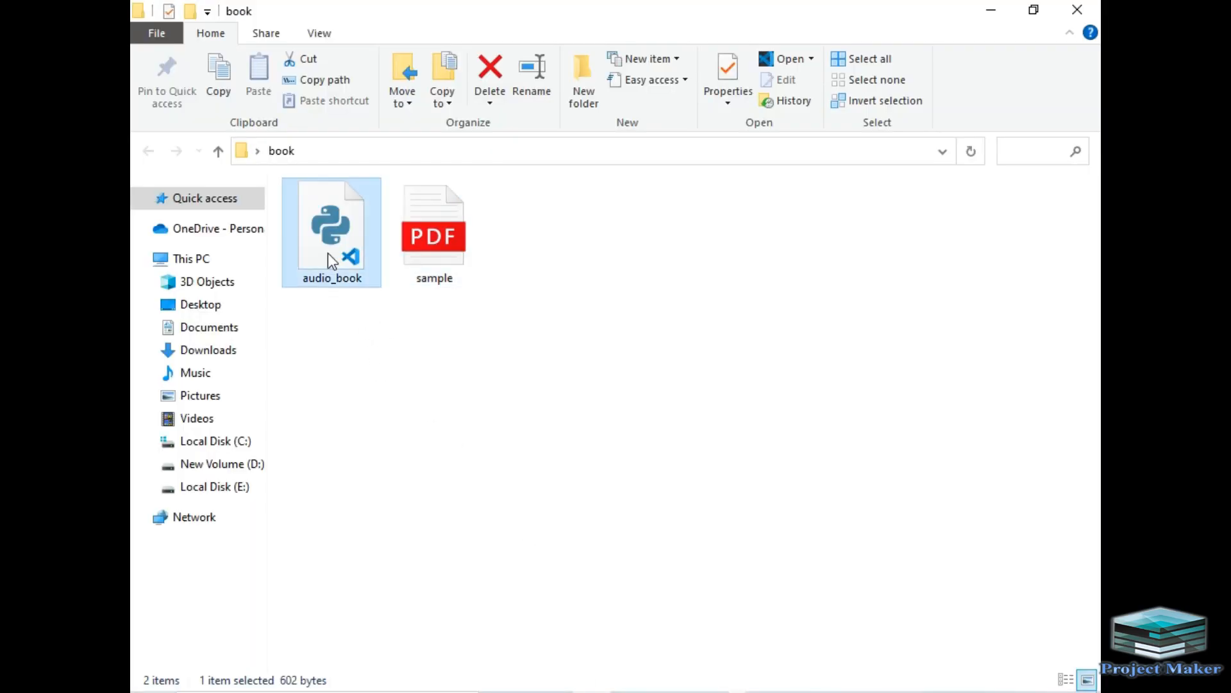
pyautogui.doubleClick(331, 224)
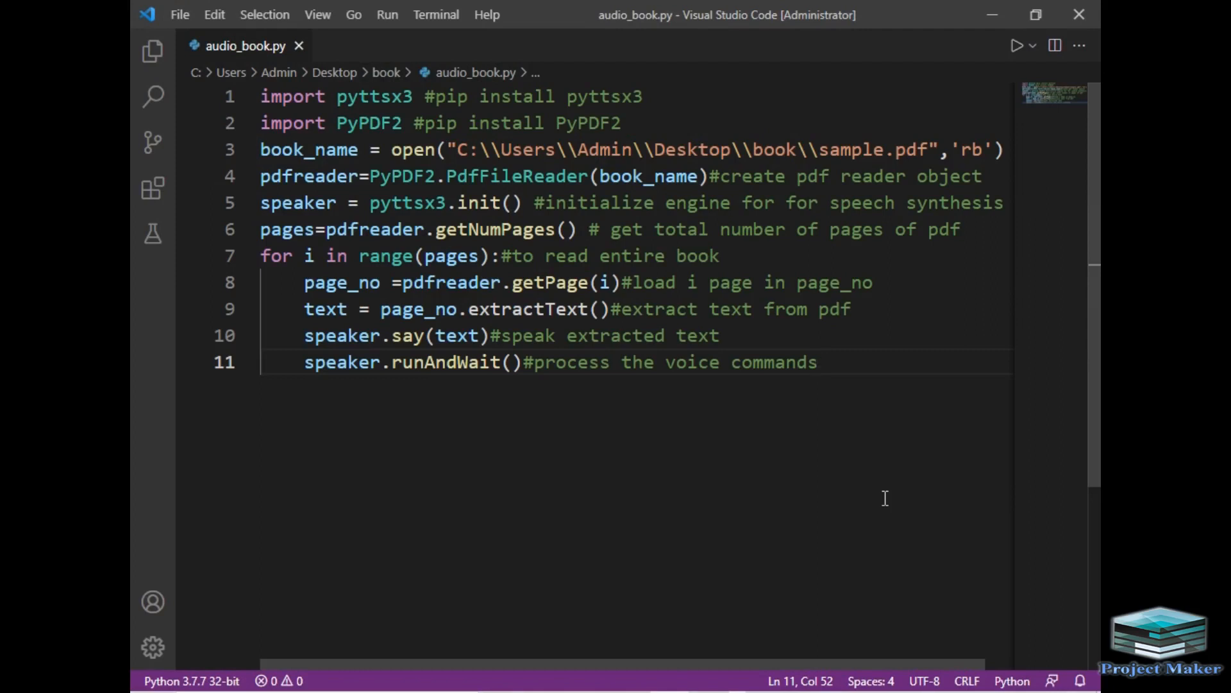
pyautogui.click(816, 362)
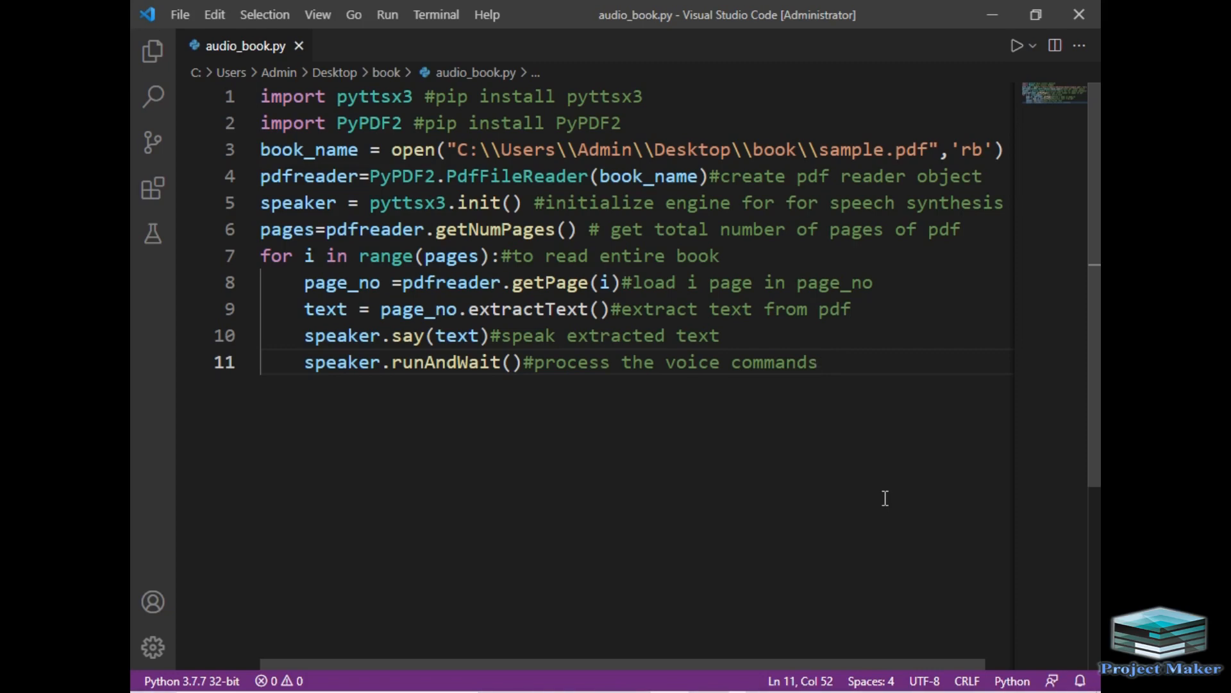
pyautogui.moveTo(562, 106)
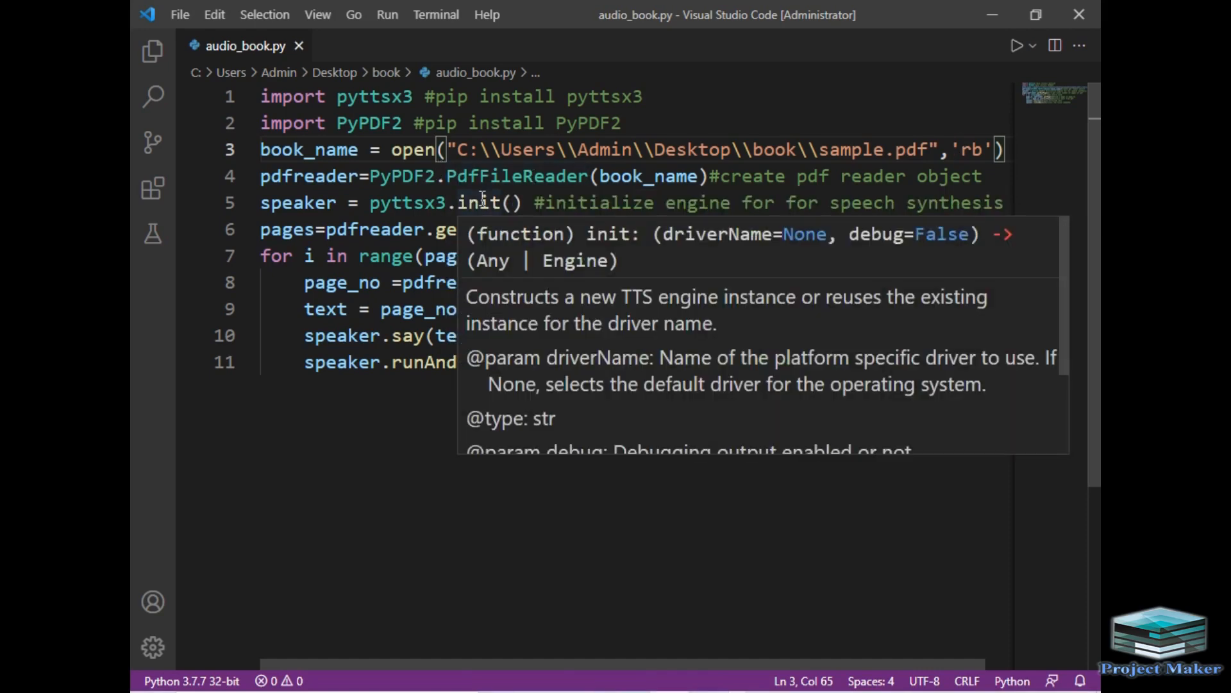
pyautogui.moveTo(400, 176)
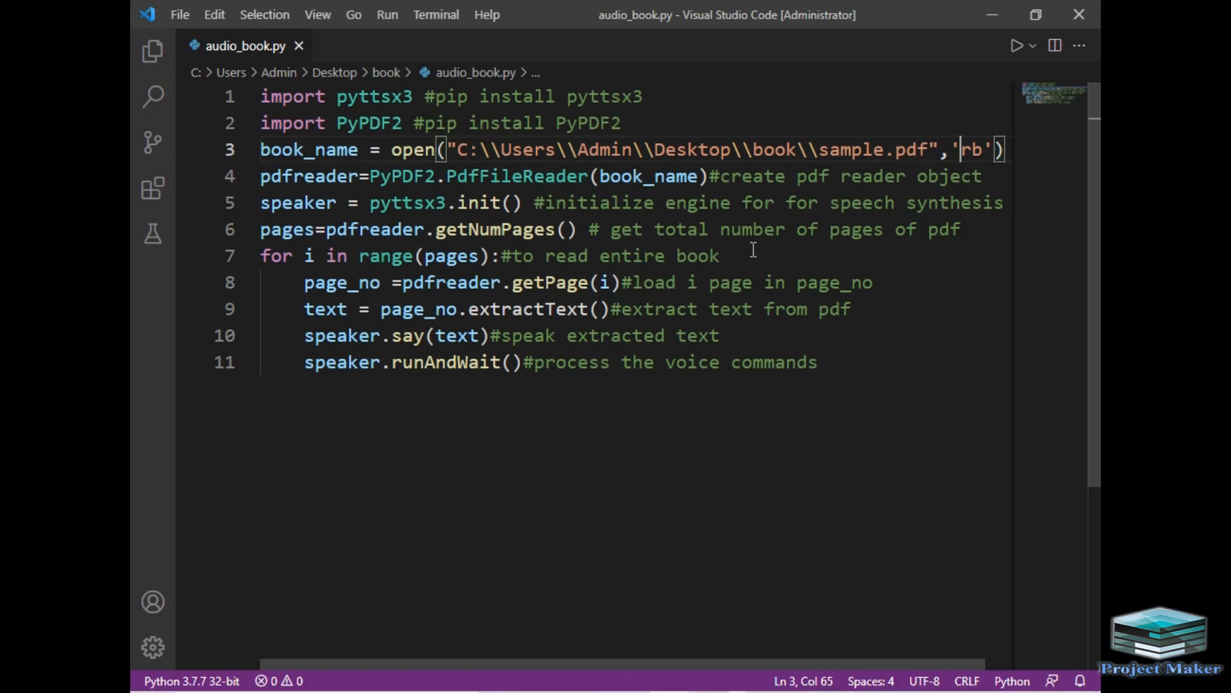
pyautogui.doubleClick(448, 256)
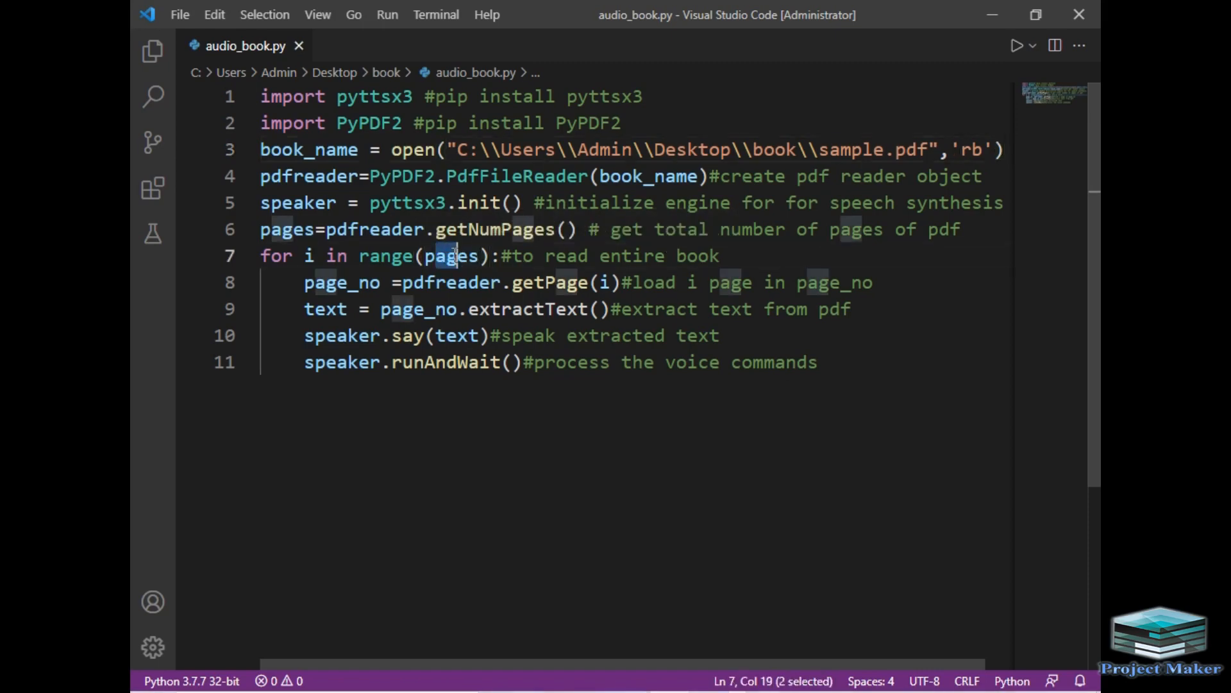
pyautogui.click(758, 255)
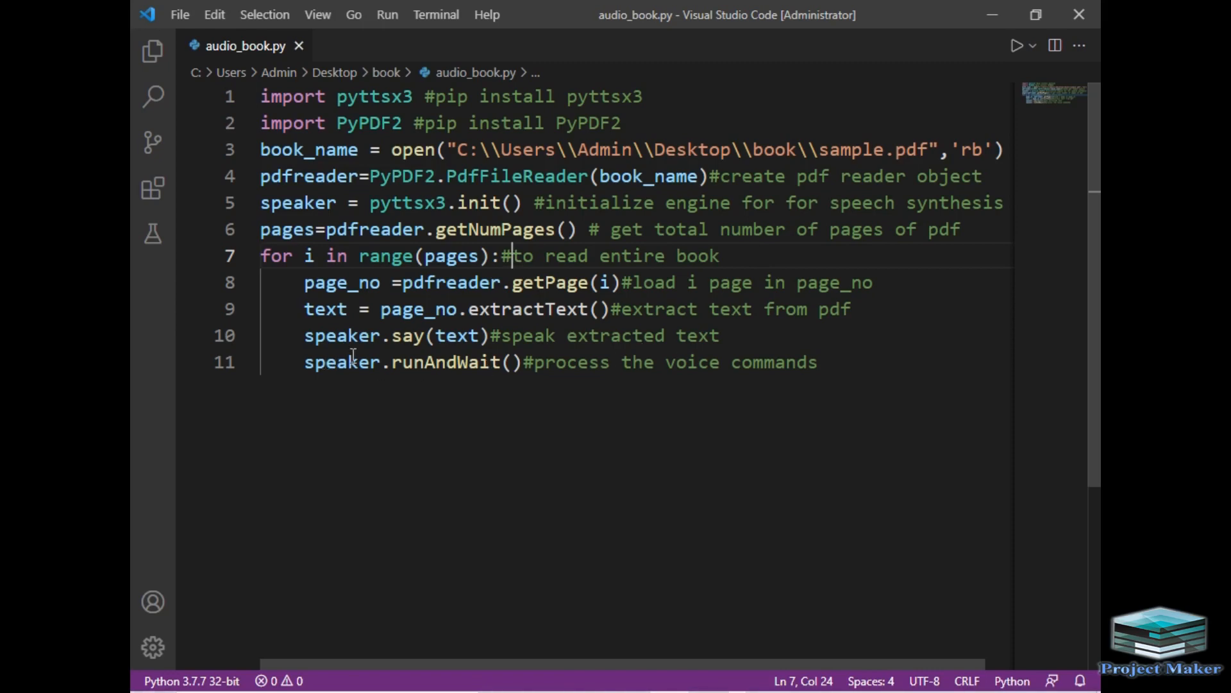
pyautogui.moveTo(656, 362)
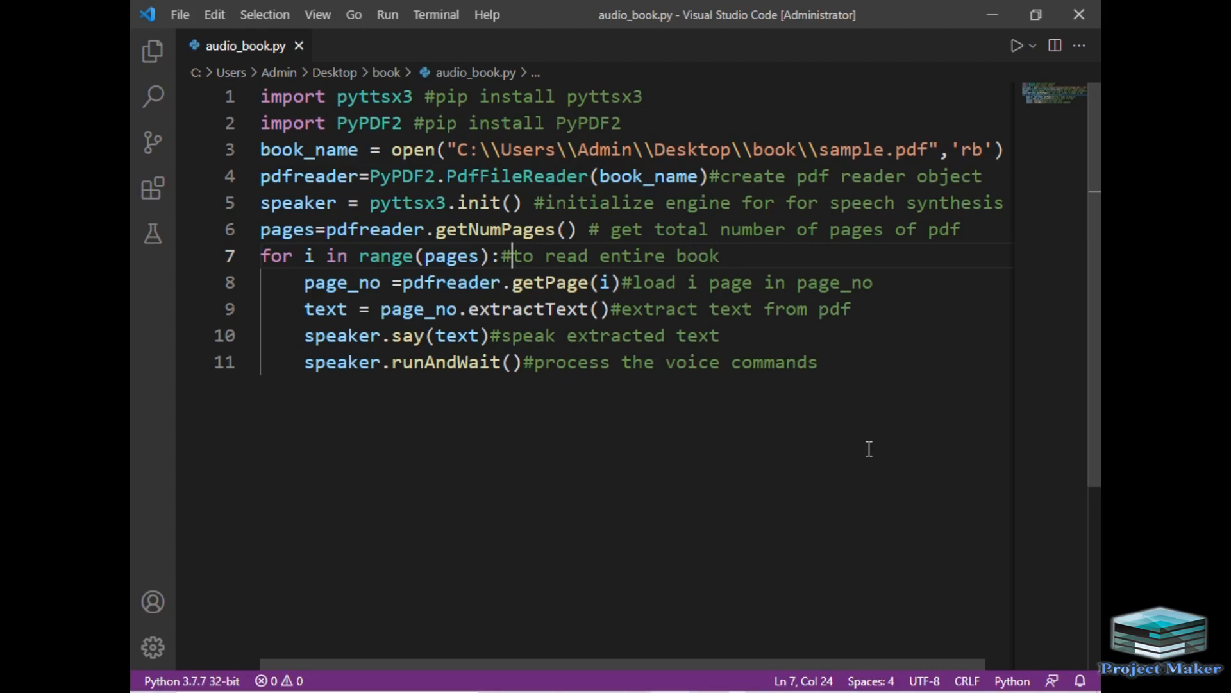
pyautogui.moveTo(656, 354)
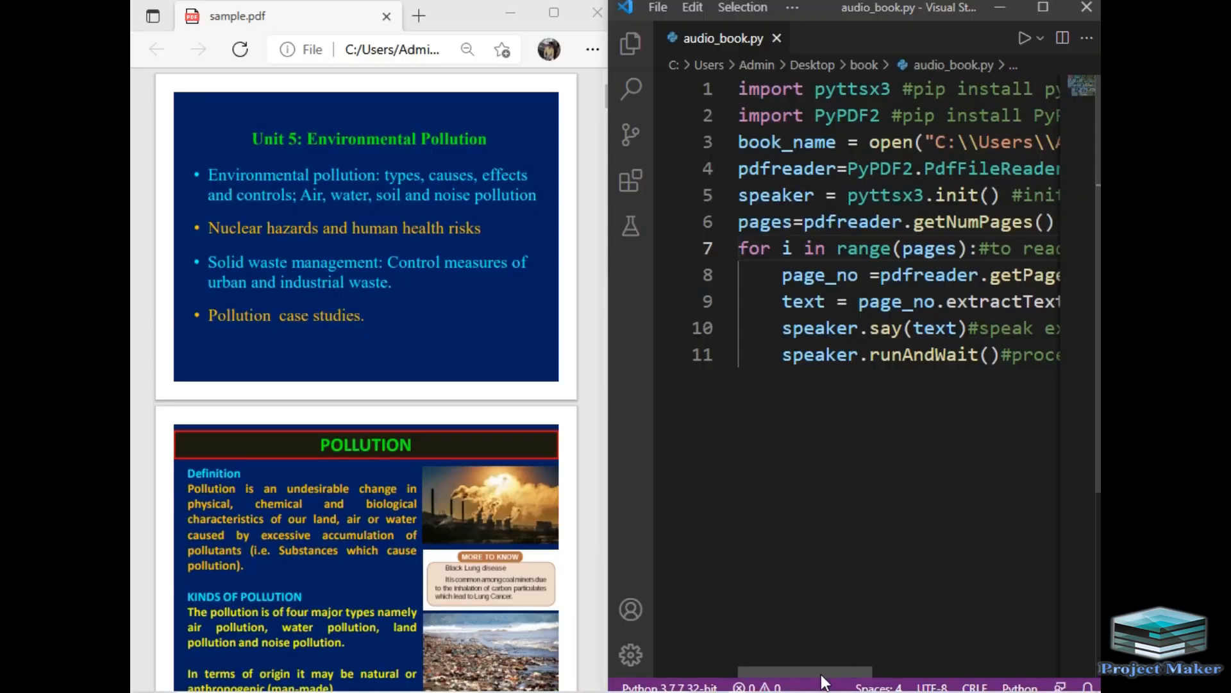
# - Run audio_book.py with Run Python File while sample.pdf is shown alongside
pyautogui.hscroll(3)
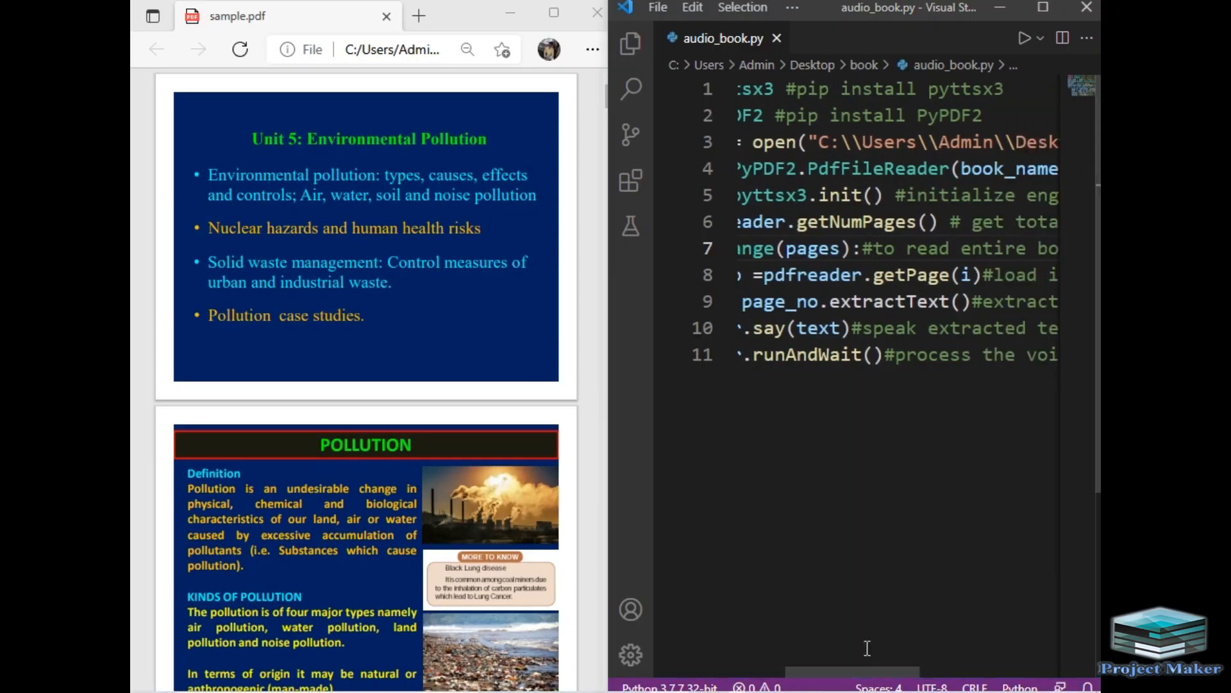
pyautogui.moveTo(1025, 38)
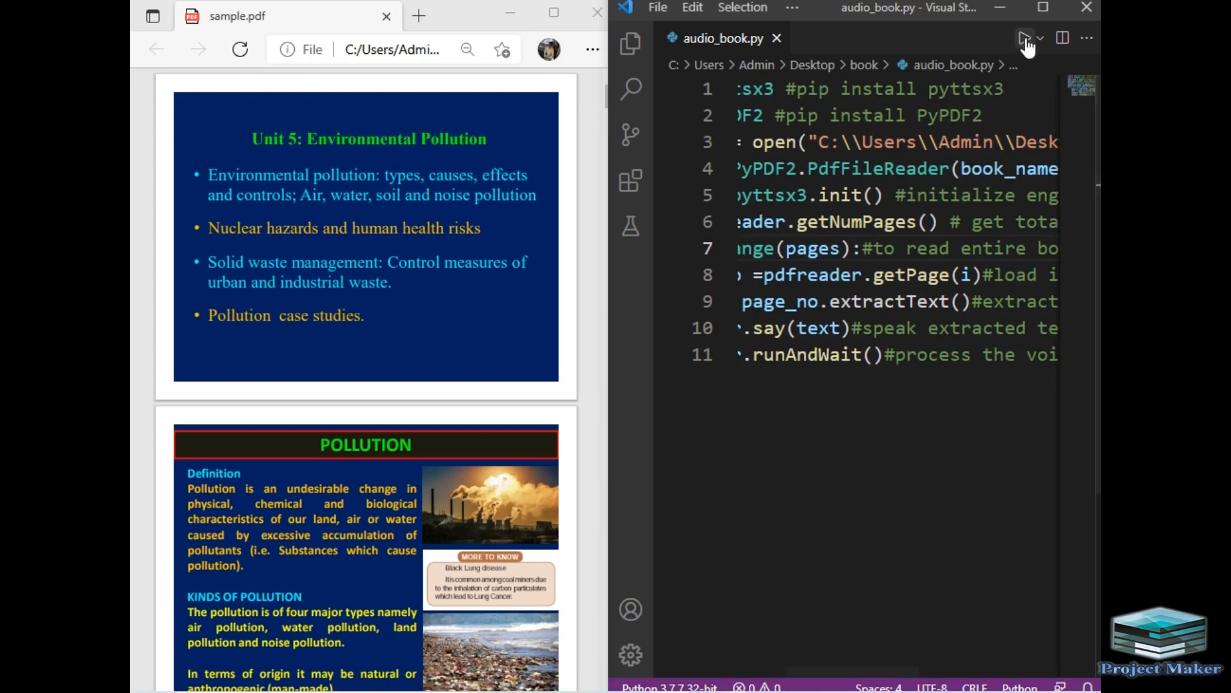
pyautogui.click(1025, 38)
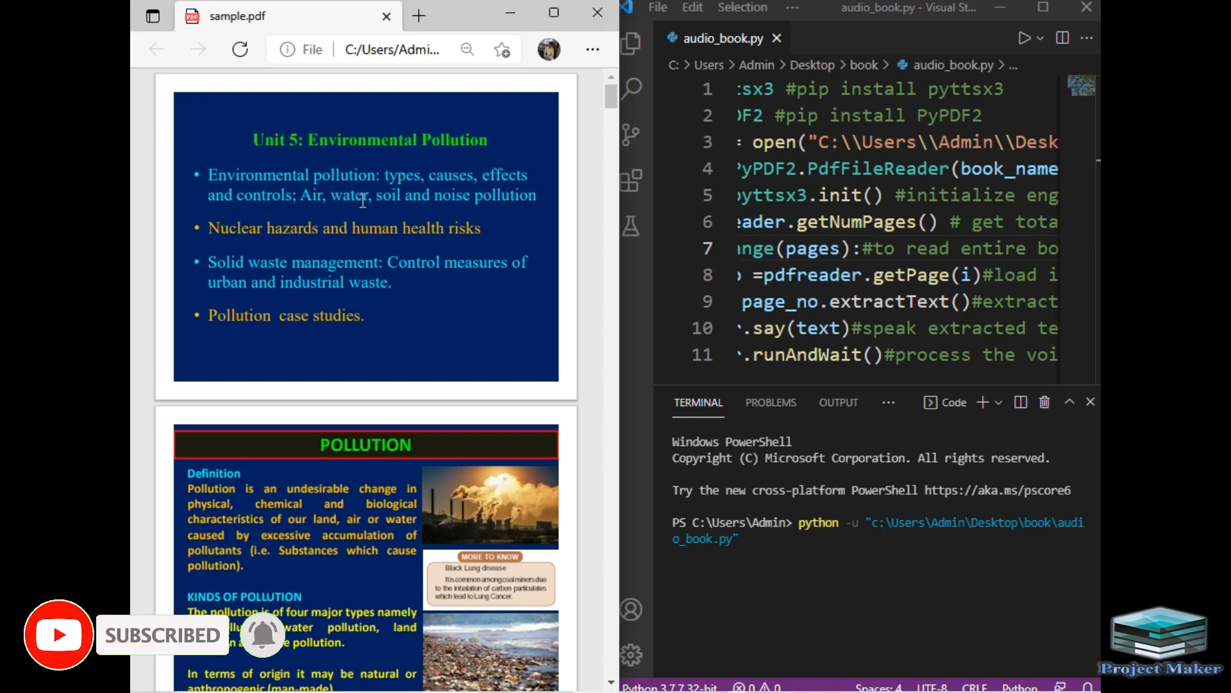
pyautogui.moveTo(471, 218)
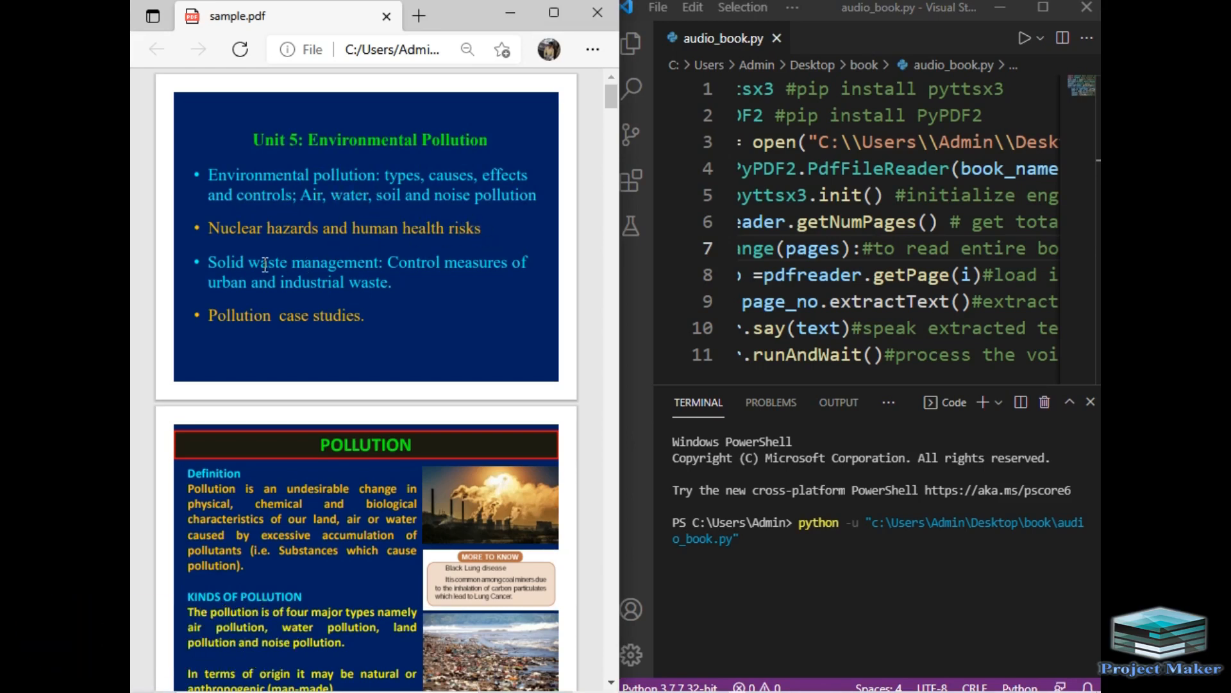
pyautogui.moveTo(407, 284)
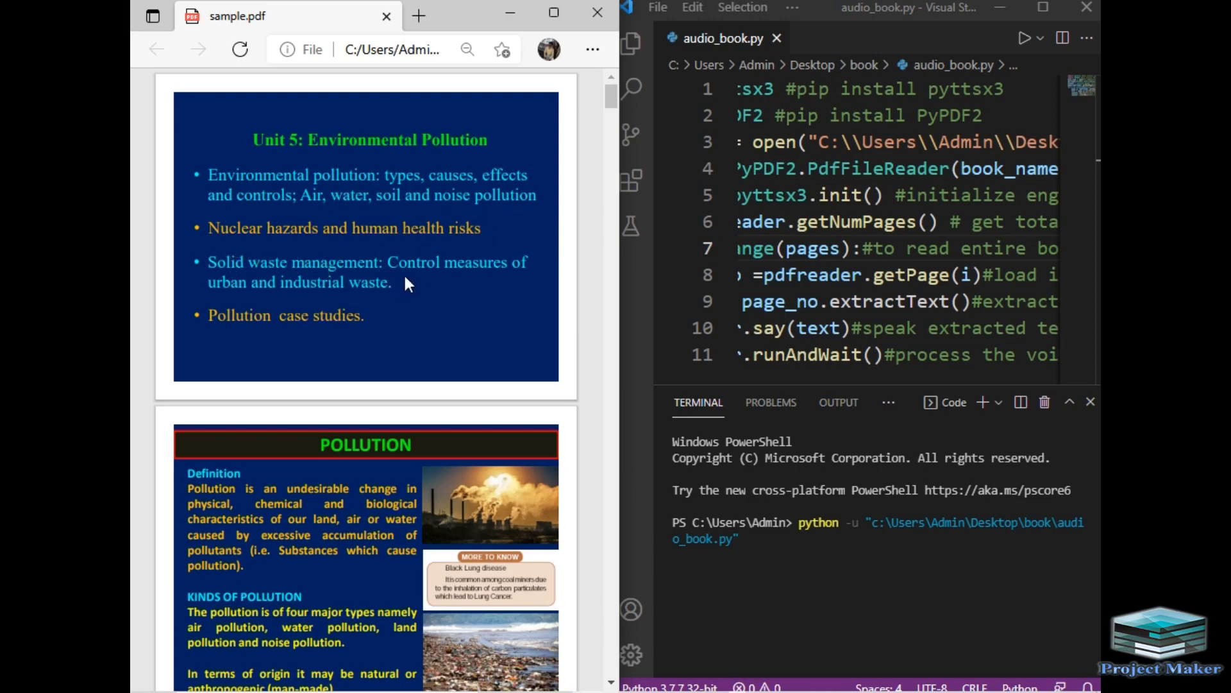
pyautogui.moveTo(373, 284)
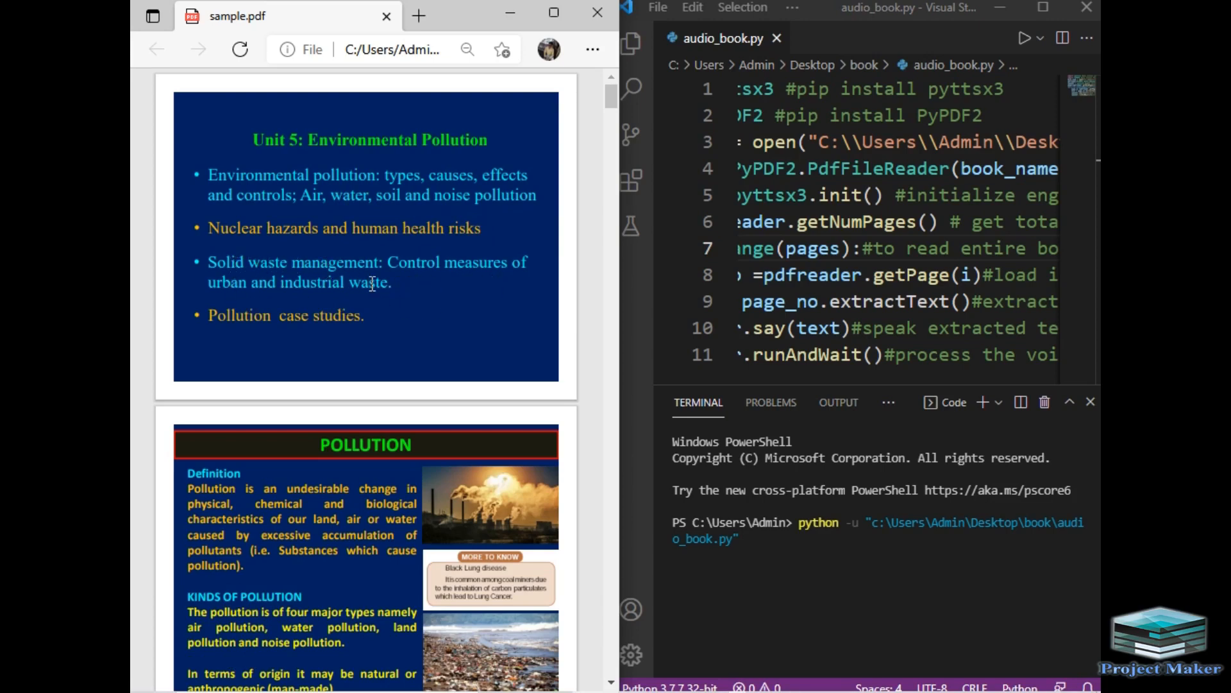
pyautogui.moveTo(224, 334)
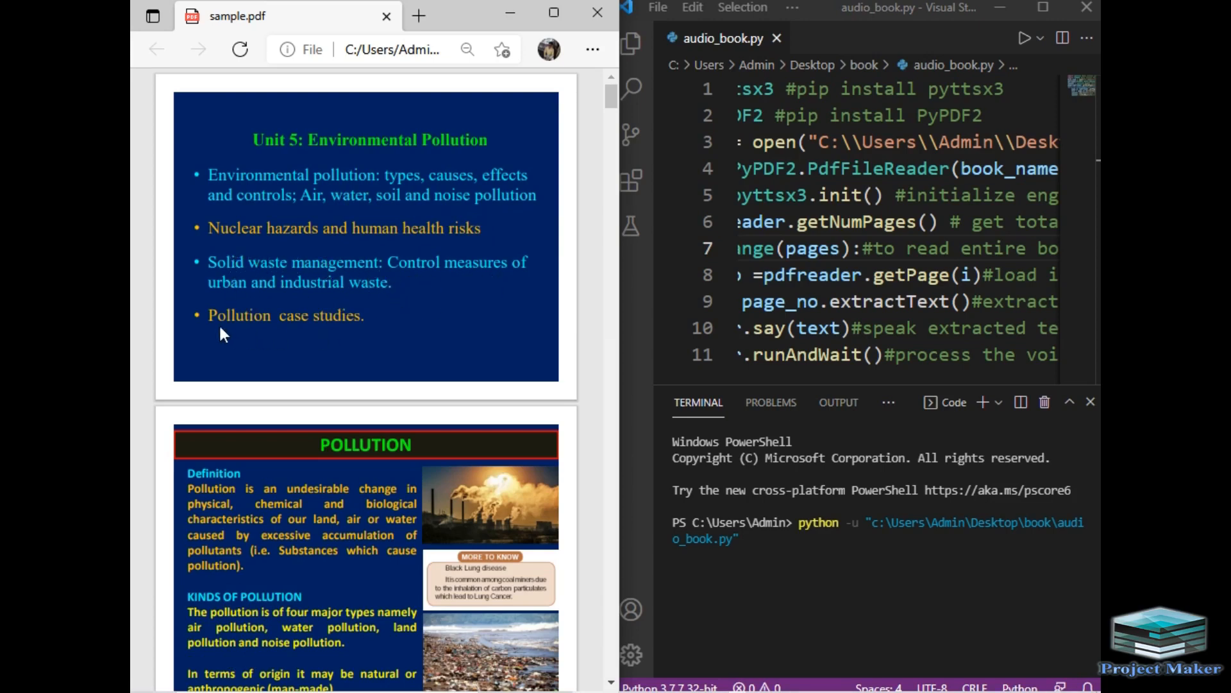
pyautogui.moveTo(206, 476)
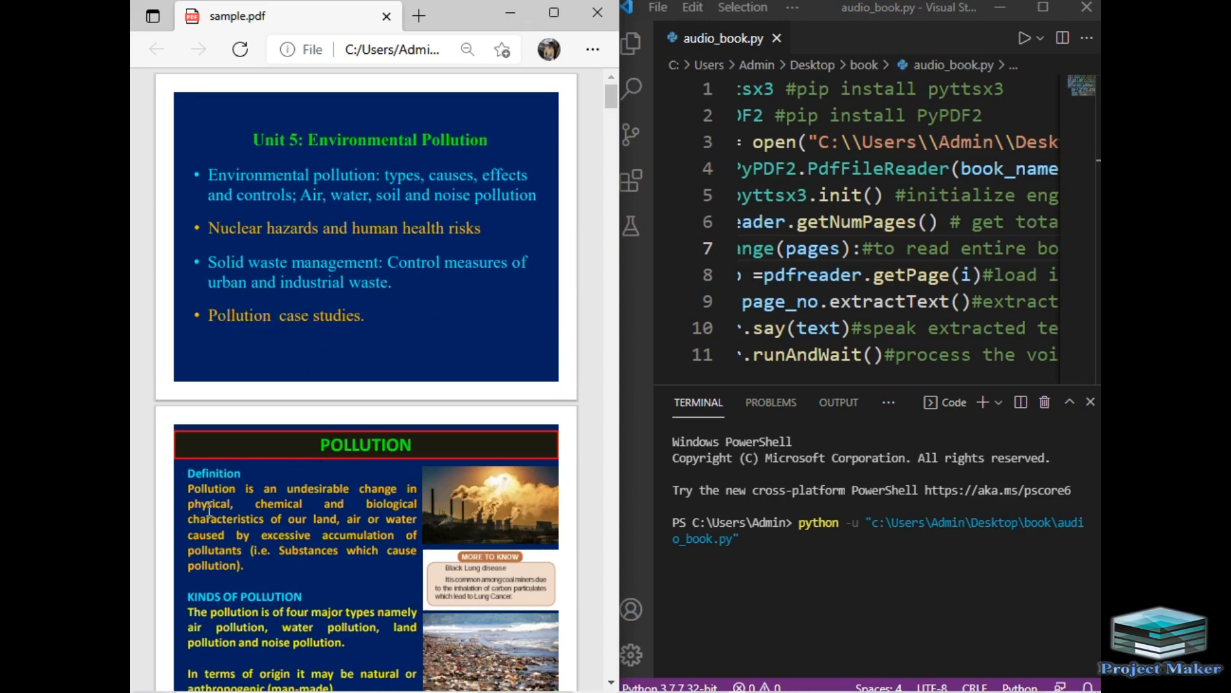
pyautogui.moveTo(392, 515)
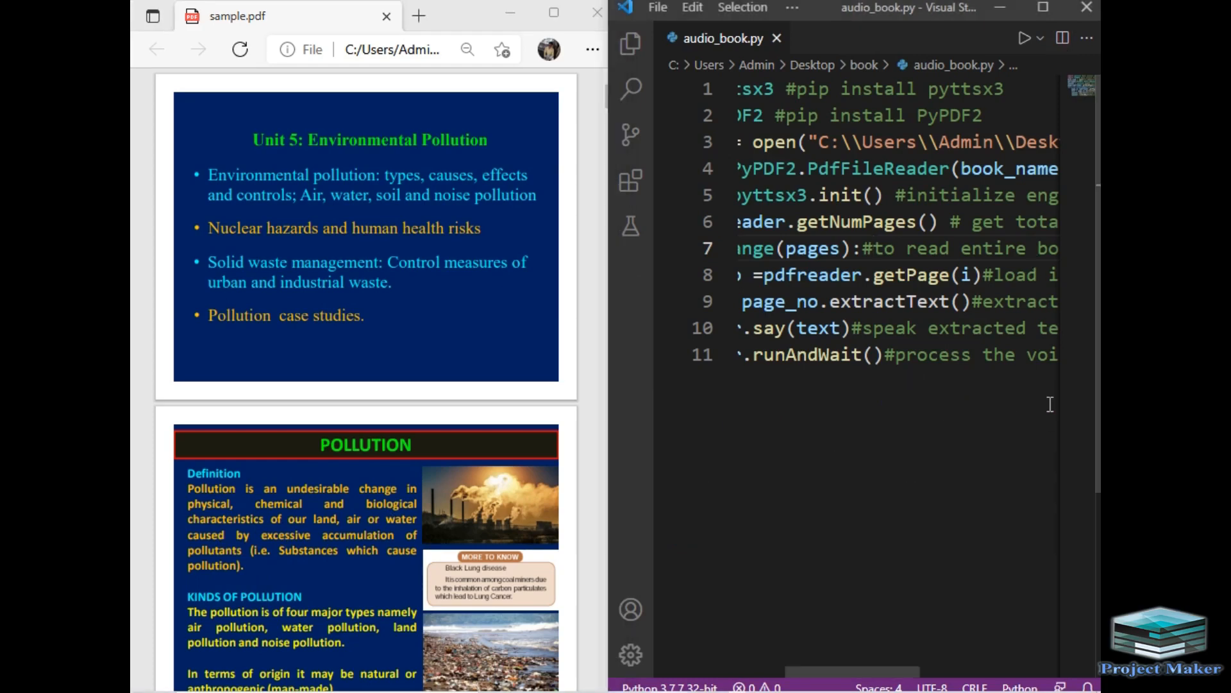
pyautogui.moveTo(931, 512)
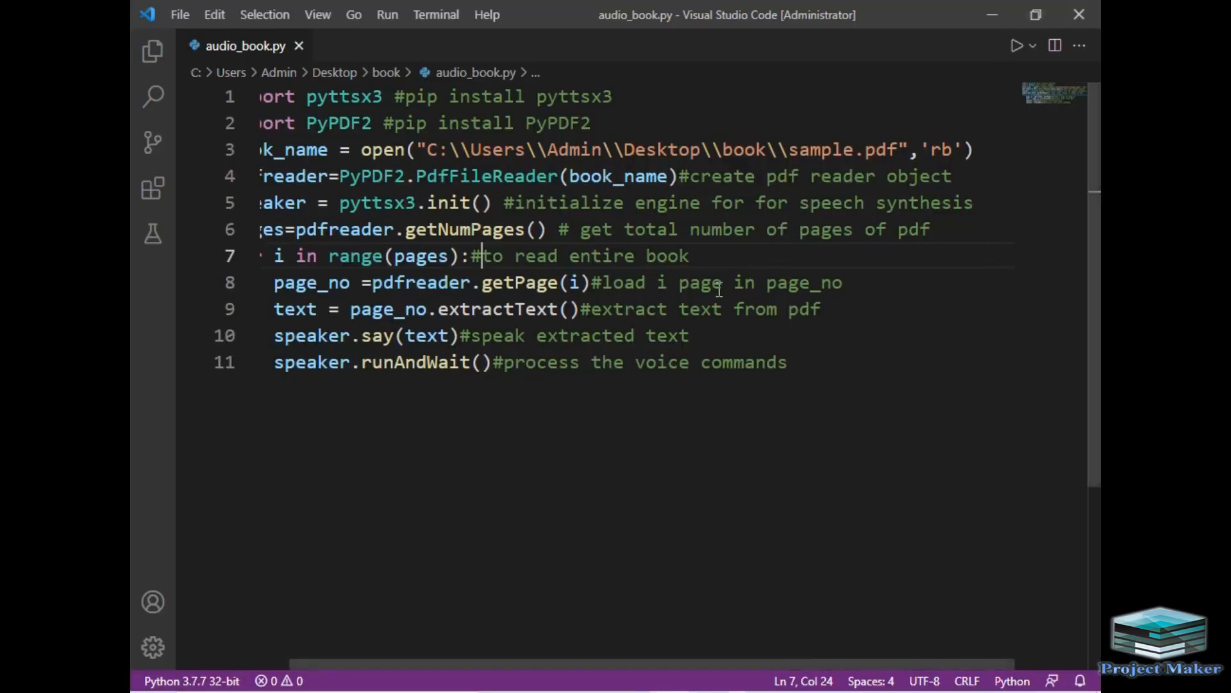
# - Comment out the for loop, unindent its body, use getPage(1), and save
pyautogui.hscroll(-3)
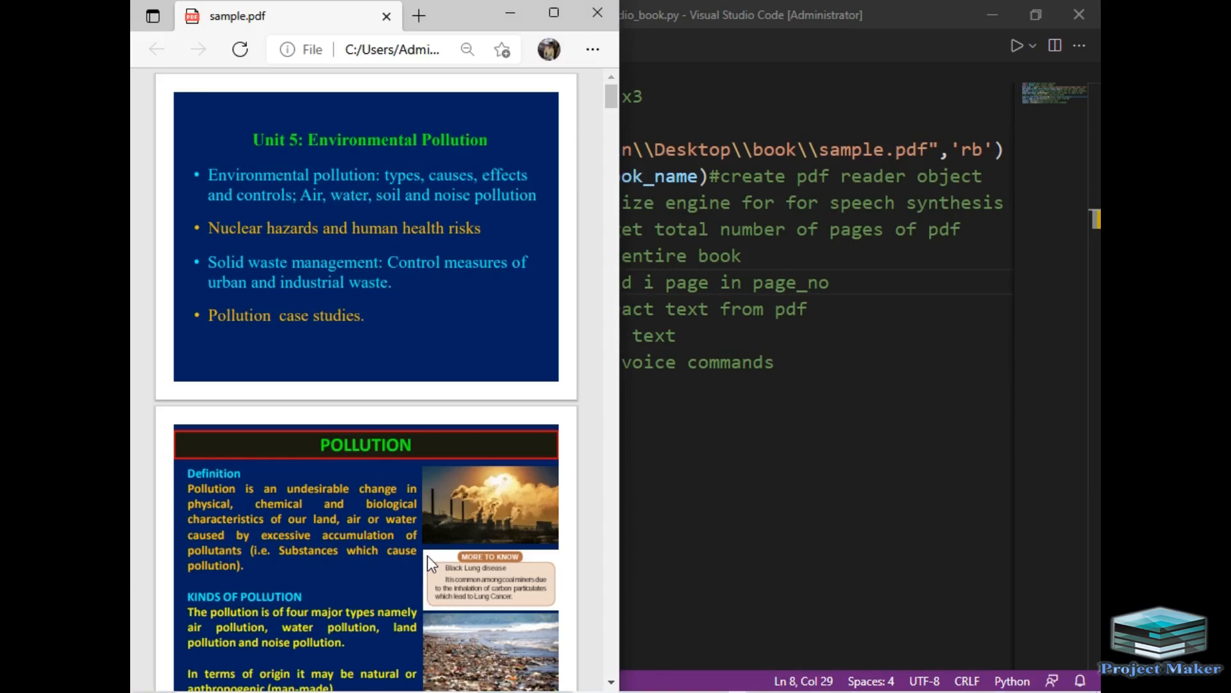
pyautogui.scroll(-3)
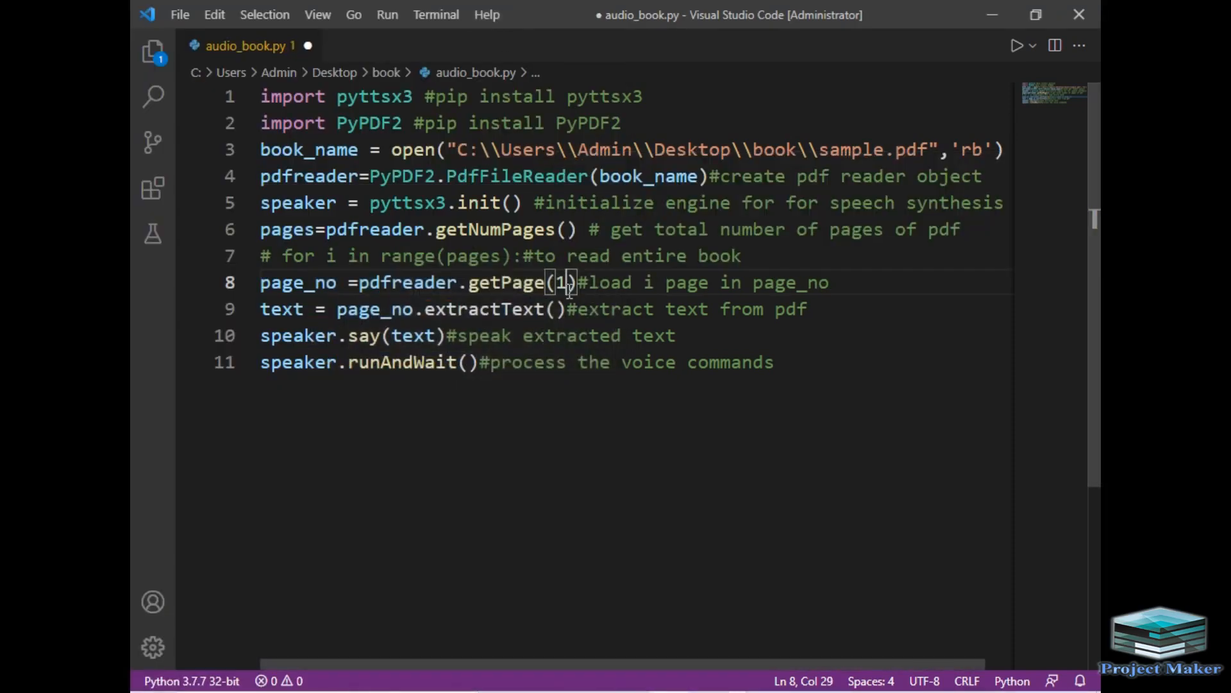
pyautogui.press('ctrl+s')
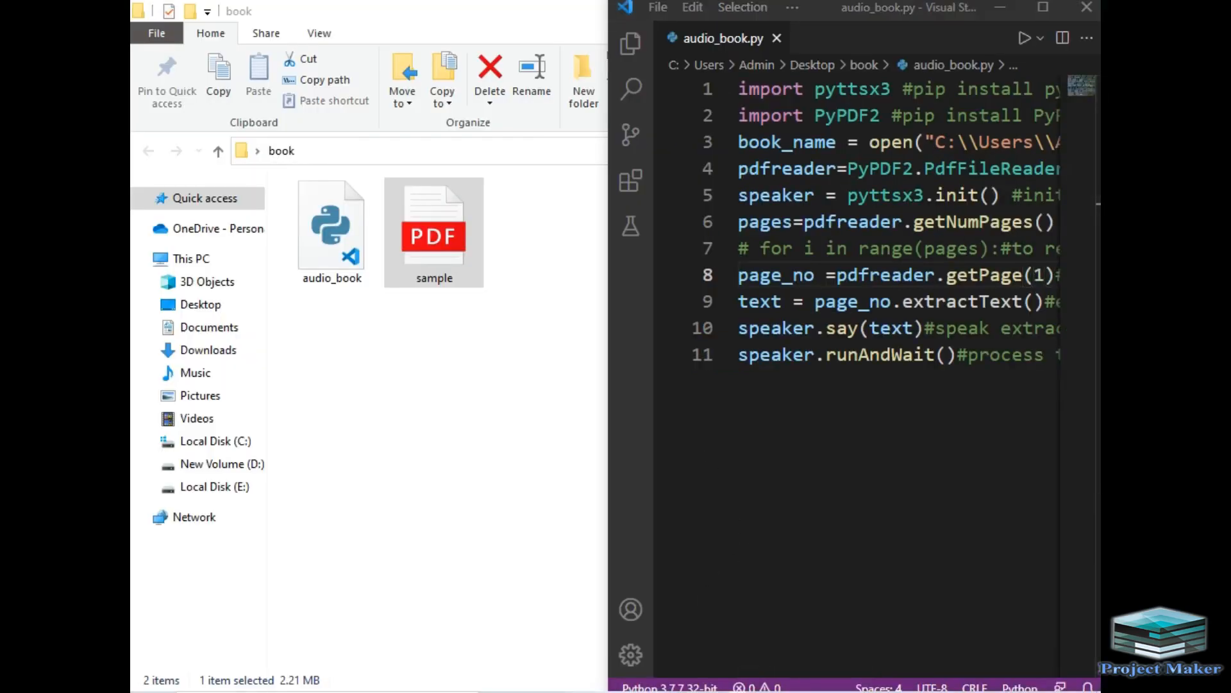
# - Open sample.pdf at its second page and run the modified audio_book.py script
pyautogui.doubleClick(433, 228)
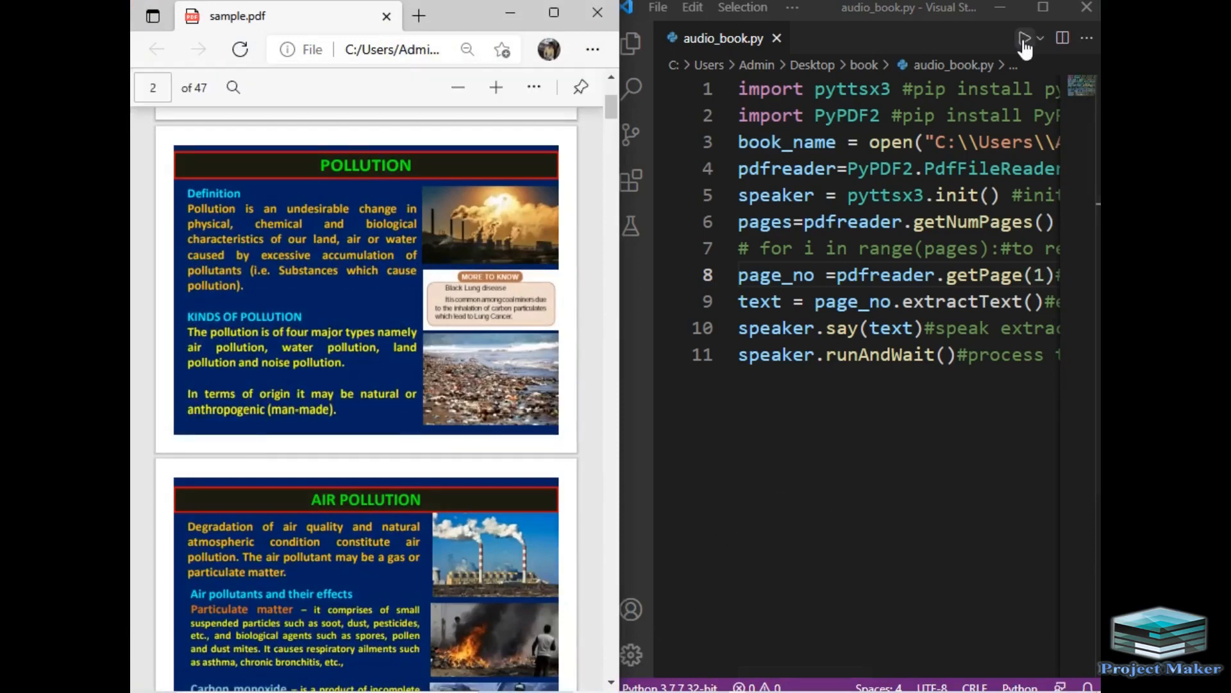
pyautogui.click(1025, 38)
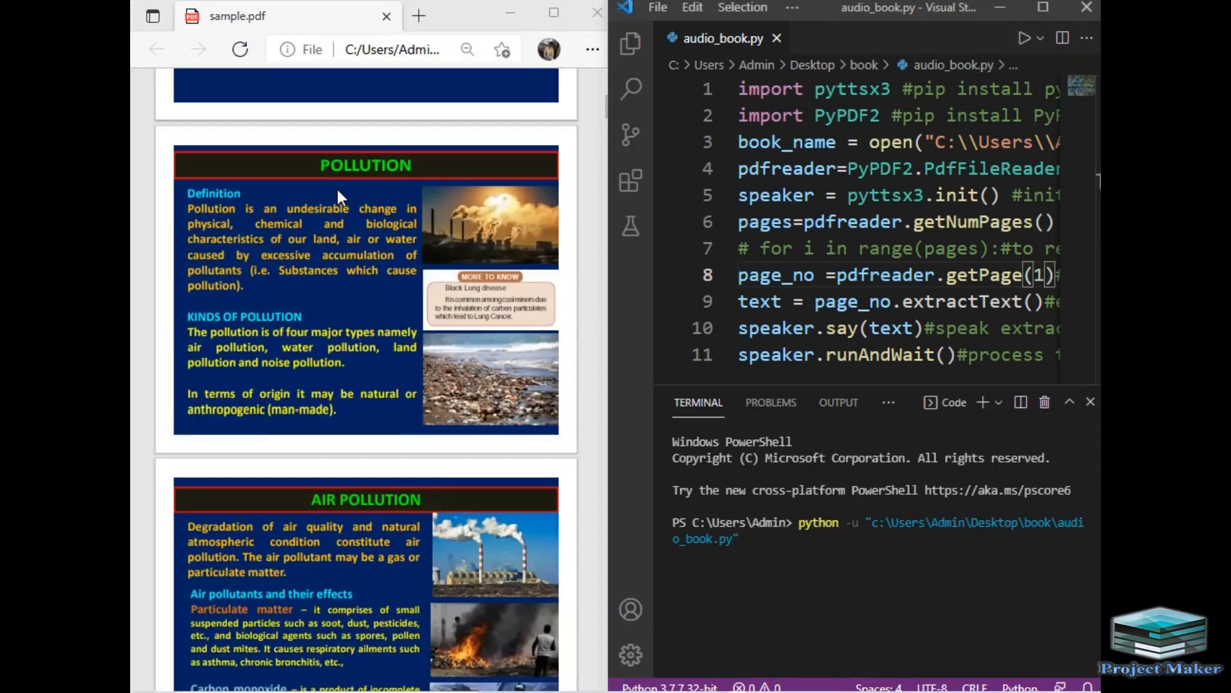
pyautogui.moveTo(359, 218)
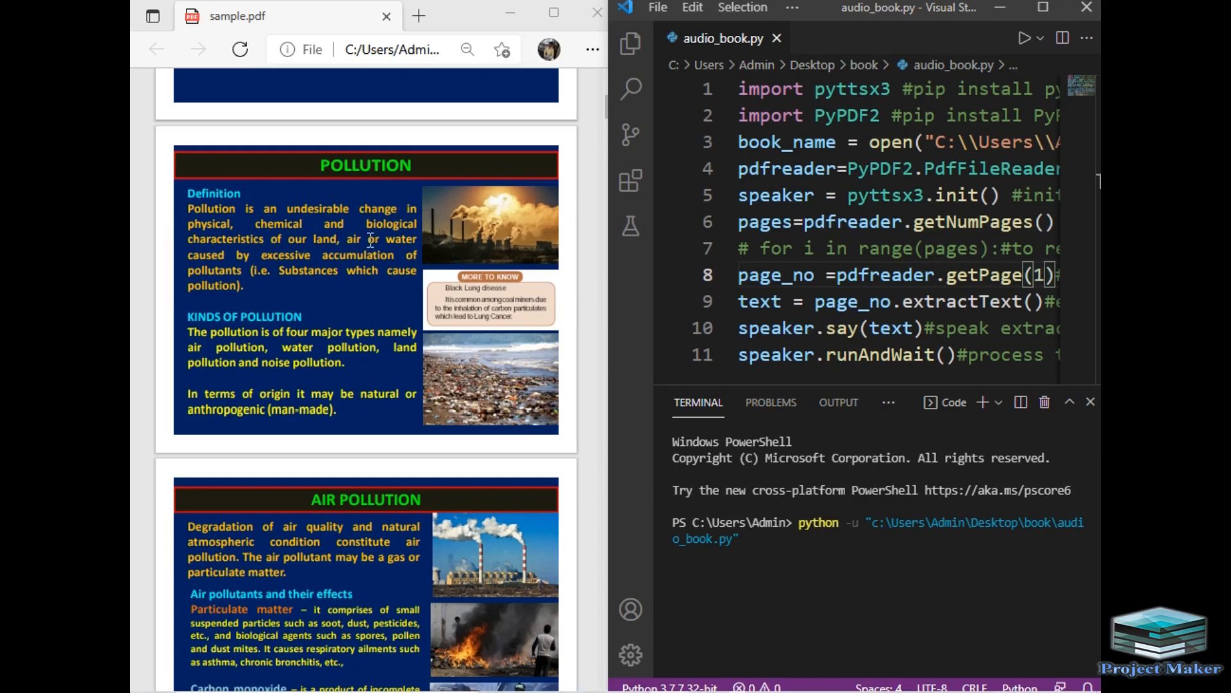
pyautogui.moveTo(317, 288)
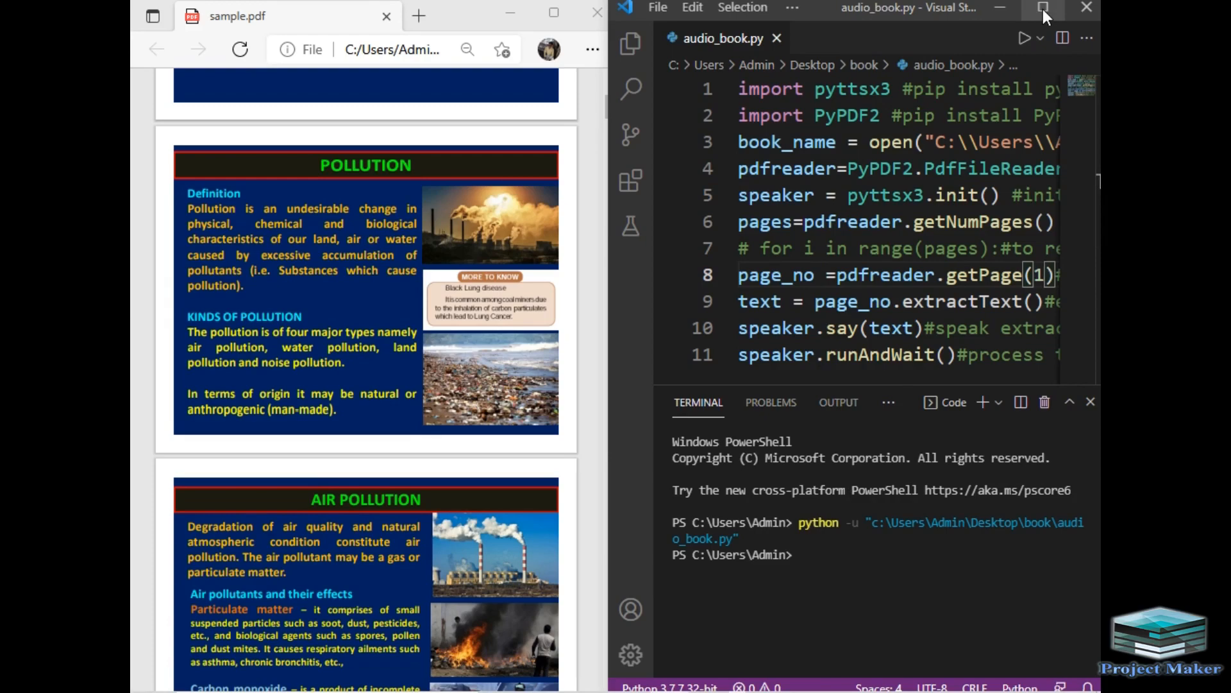
# - Maximize the VS Code window and close the terminal panel
pyautogui.click(1042, 8)
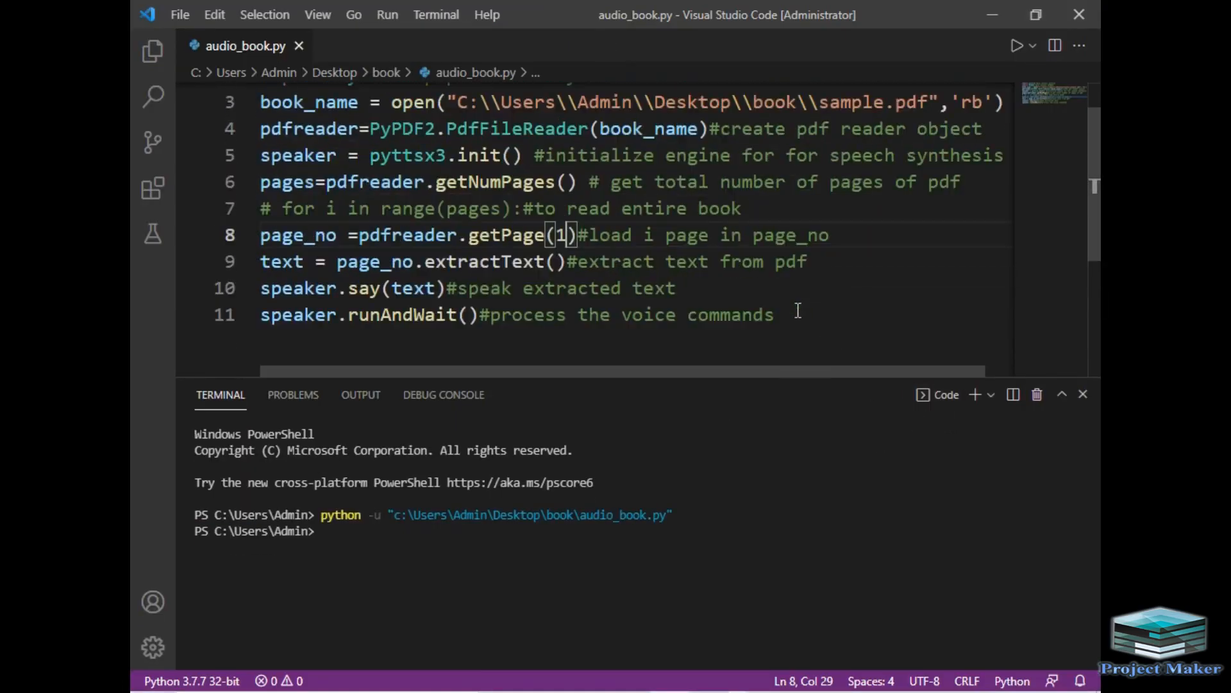
pyautogui.moveTo(1038, 393)
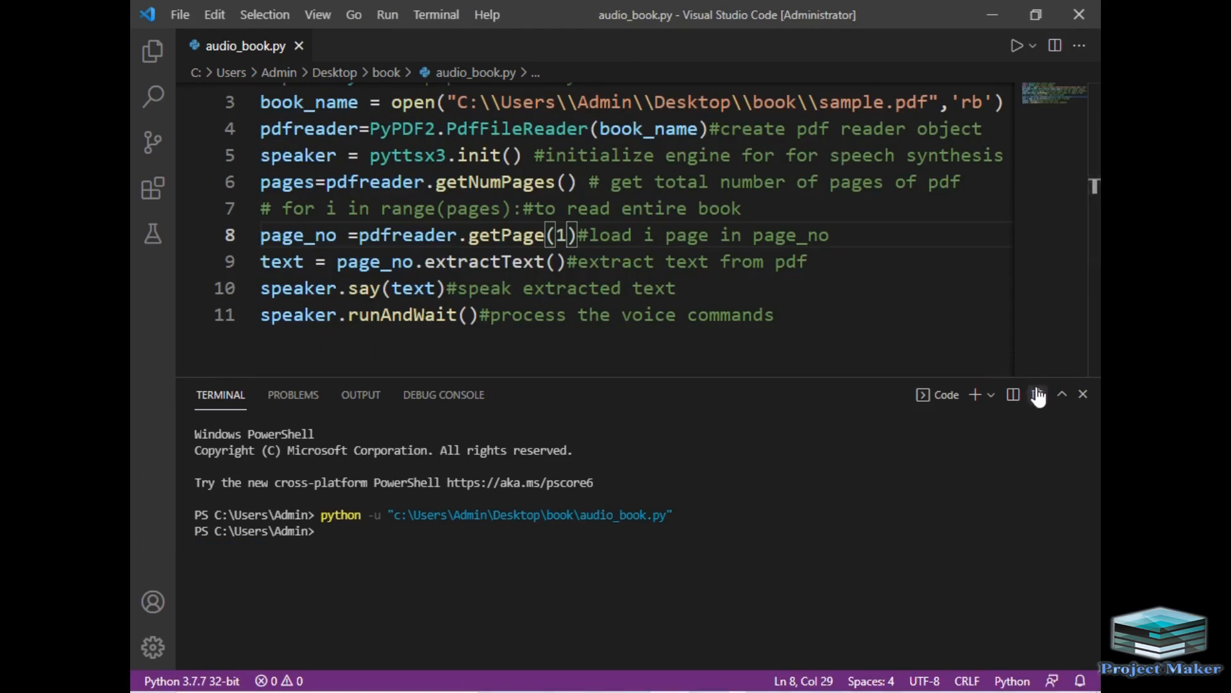
pyautogui.click(1083, 394)
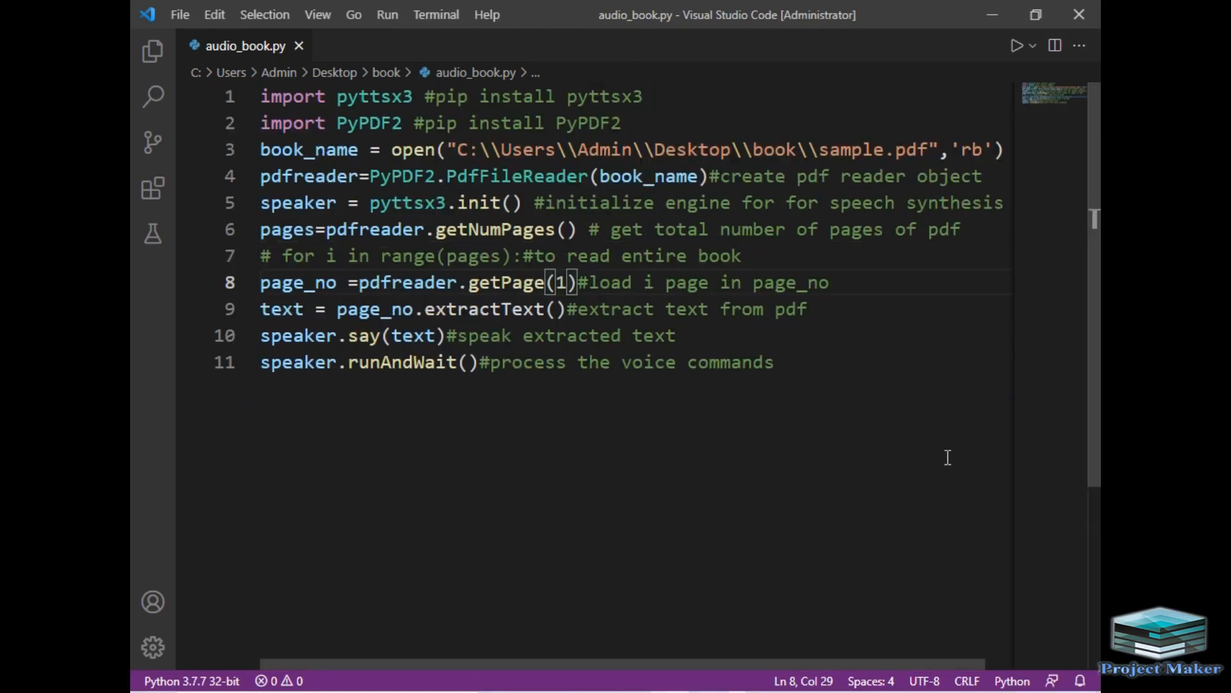